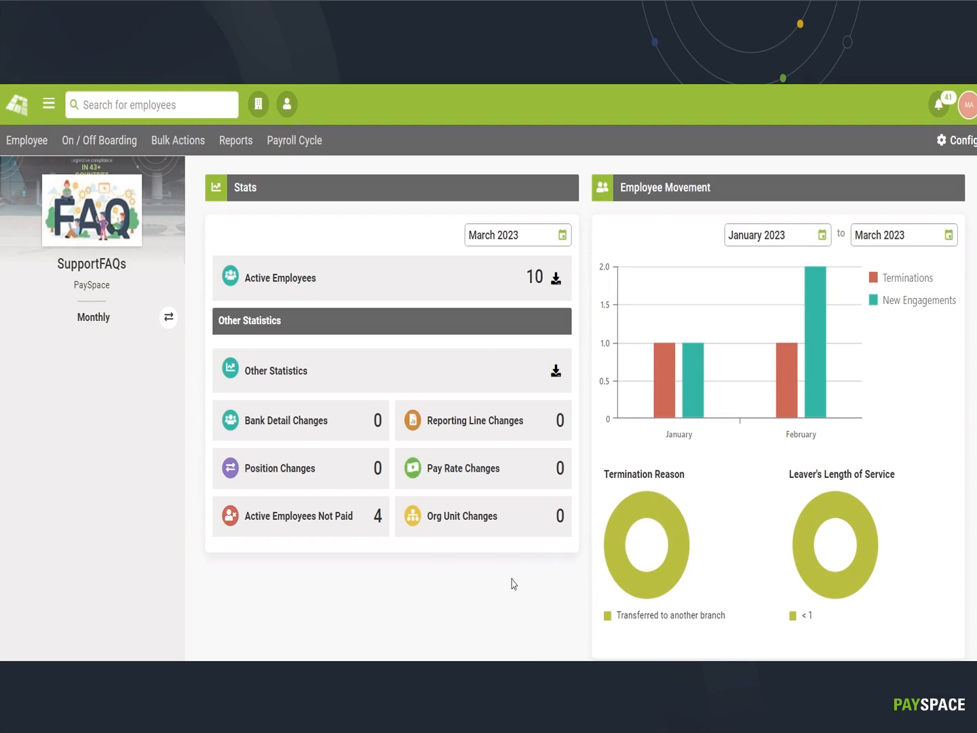
# Reveal the reporting menu with Reports, Cloud Analytics, Power BI and General Ledger options.
pyautogui.click(236, 140)
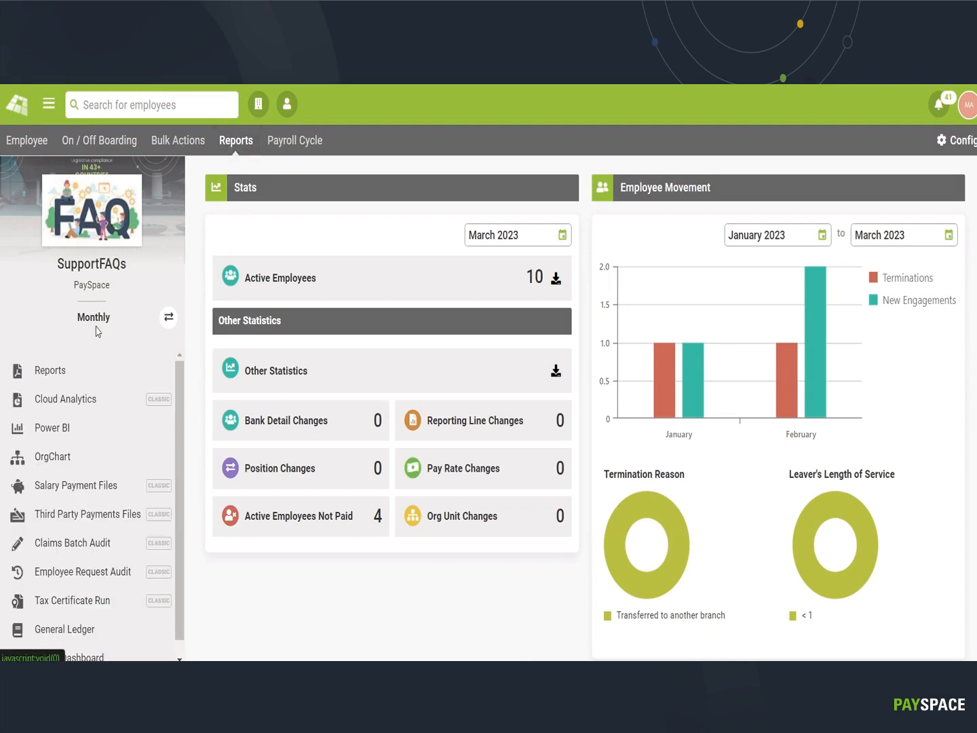
# Show the Reports page listing the 11 Payroll reports such as Component and Pay Rates.
pyautogui.click(48, 369)
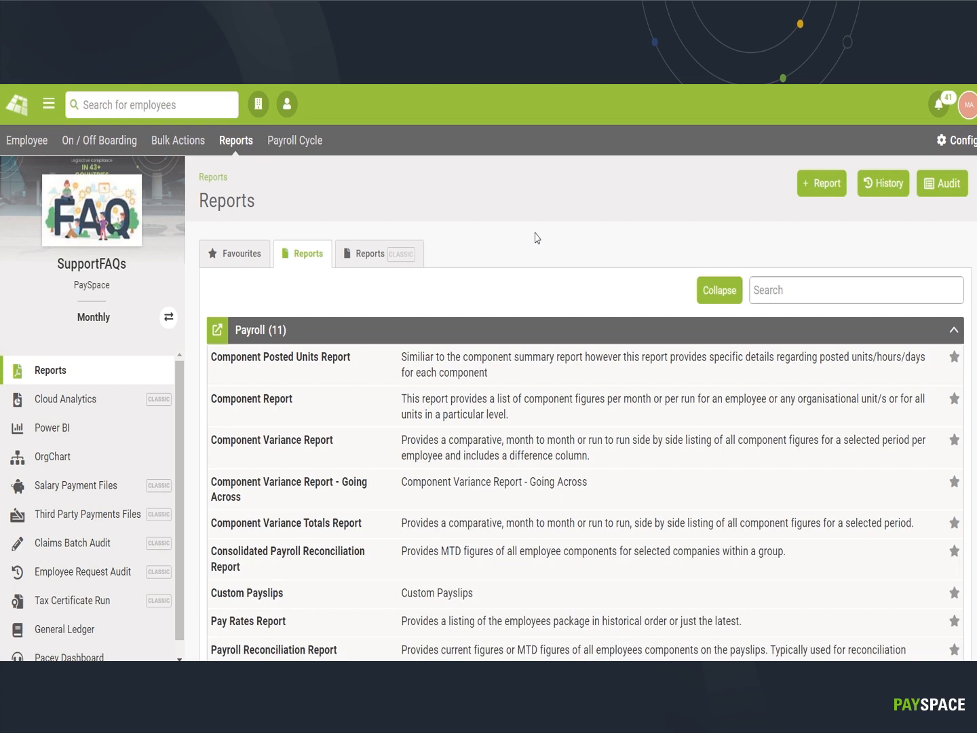
pyautogui.moveTo(413, 263)
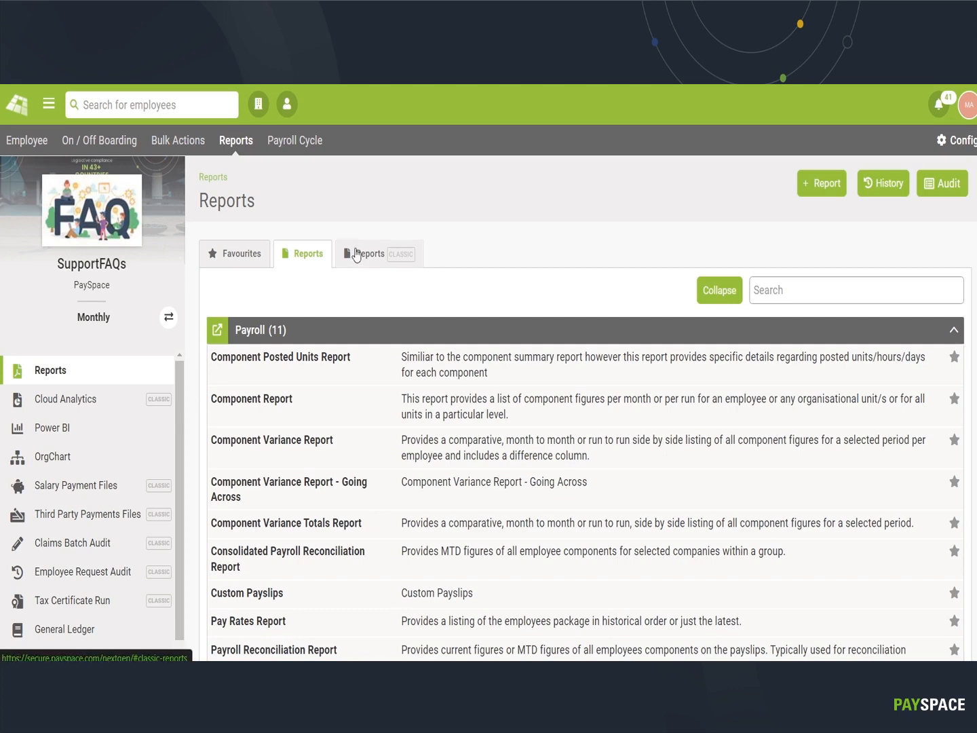
# Switch to Reports (Classic) and expand Legislative to reveal EMP201, EMP501 and UI-19 reports.
pyautogui.click(378, 253)
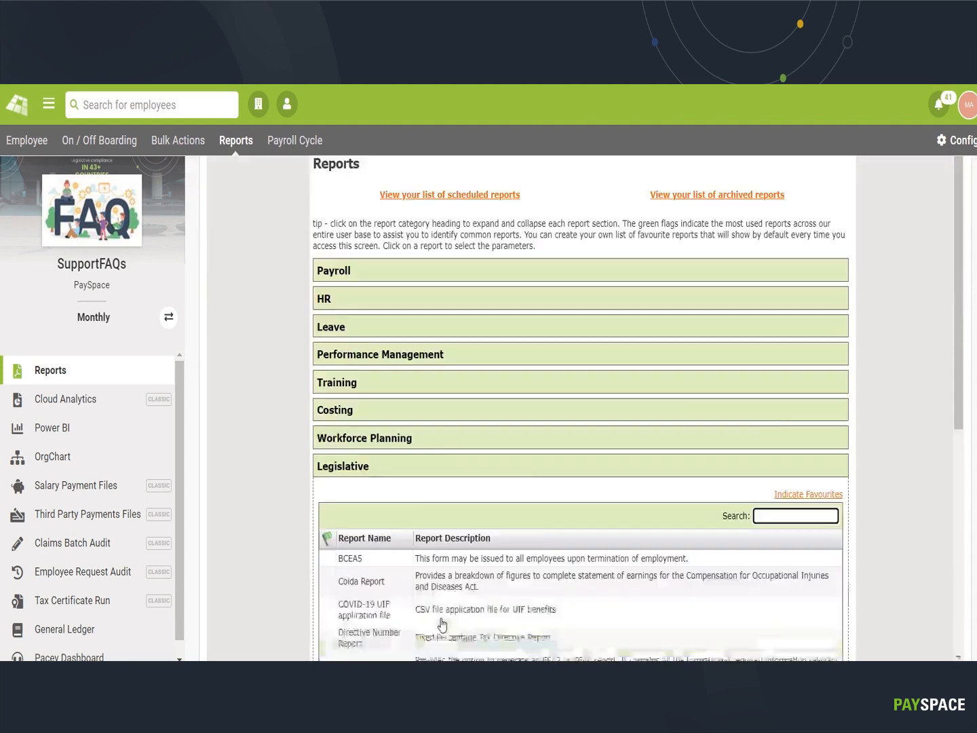
pyautogui.scroll(-3)
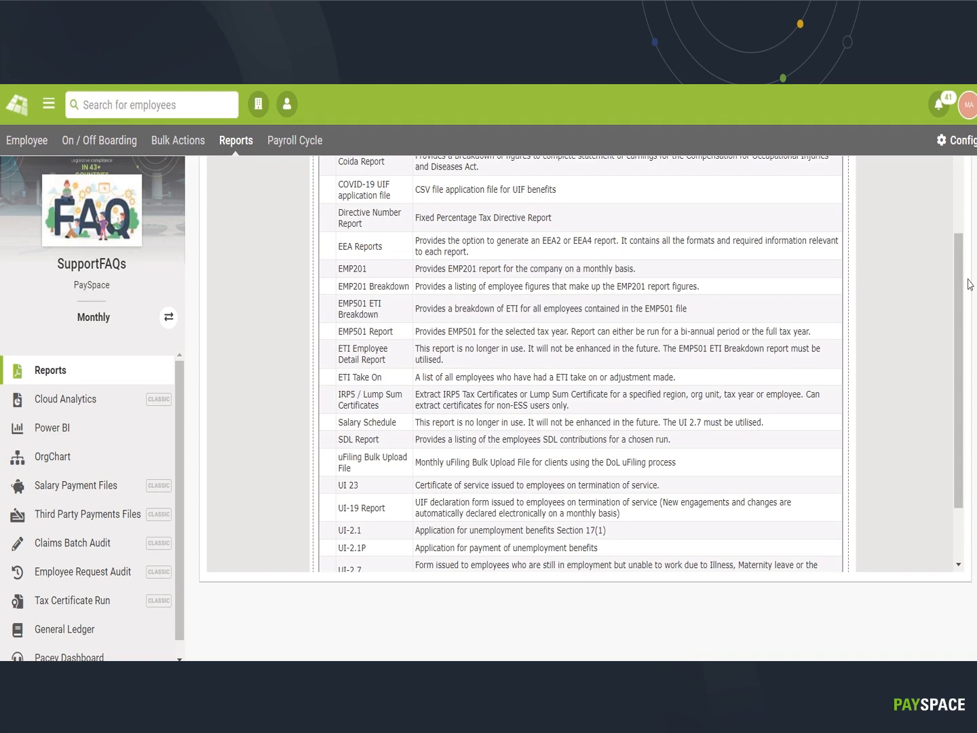
pyautogui.click(550, 310)
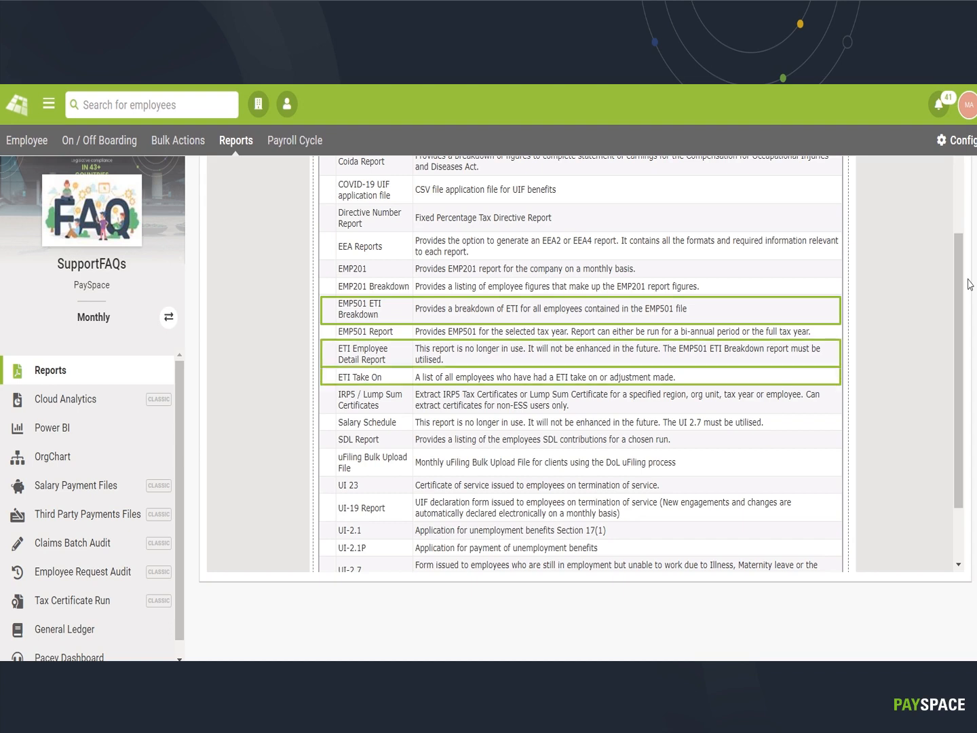
pyautogui.scroll(3)
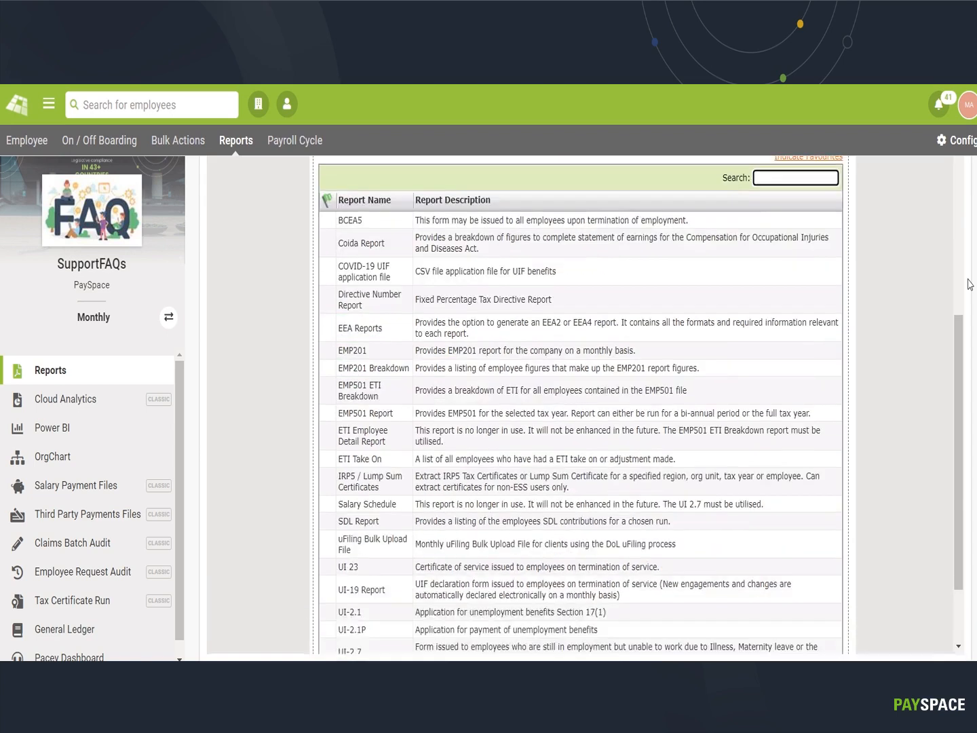
pyautogui.scroll(3)
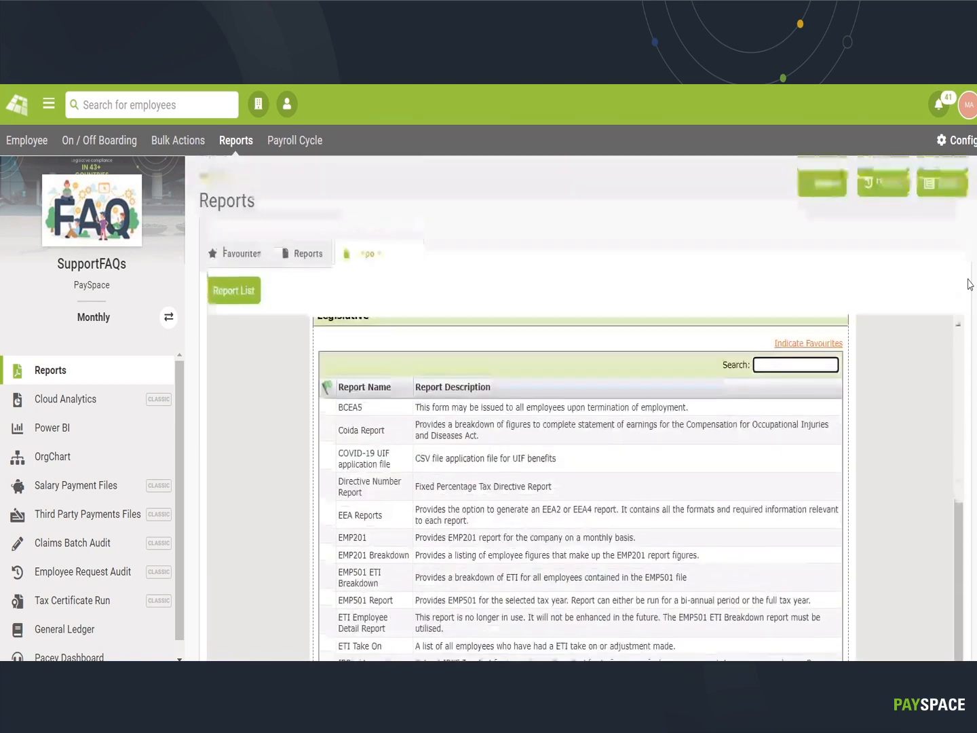
# Return to the newer reports list and browse past Payroll to the Employee Information and Leave groups.
pyautogui.click(307, 252)
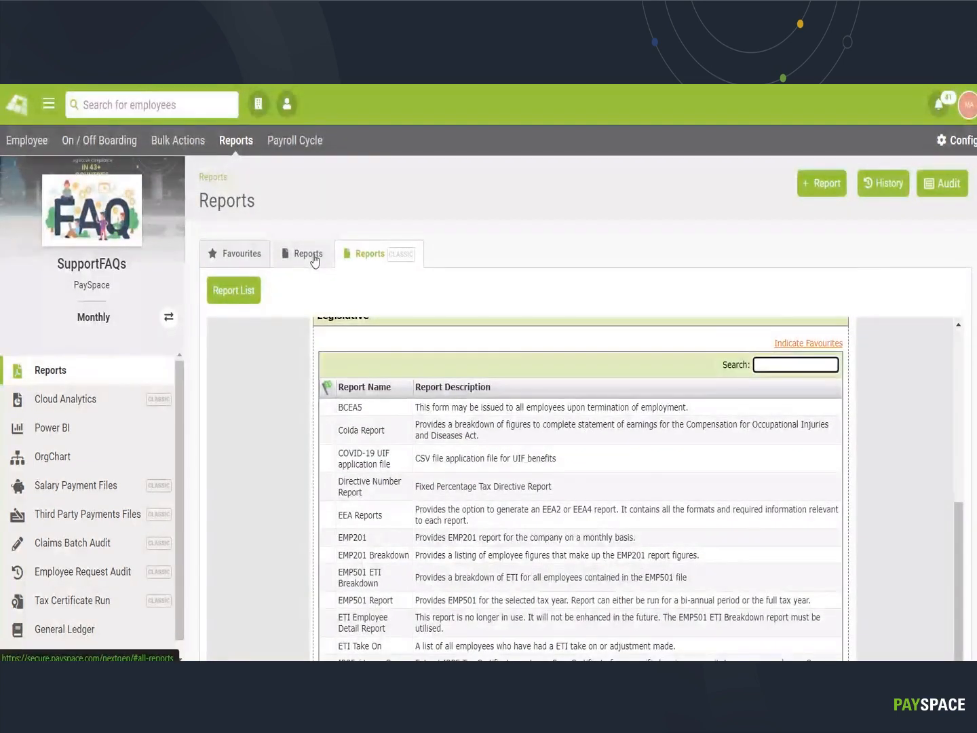
pyautogui.click(302, 252)
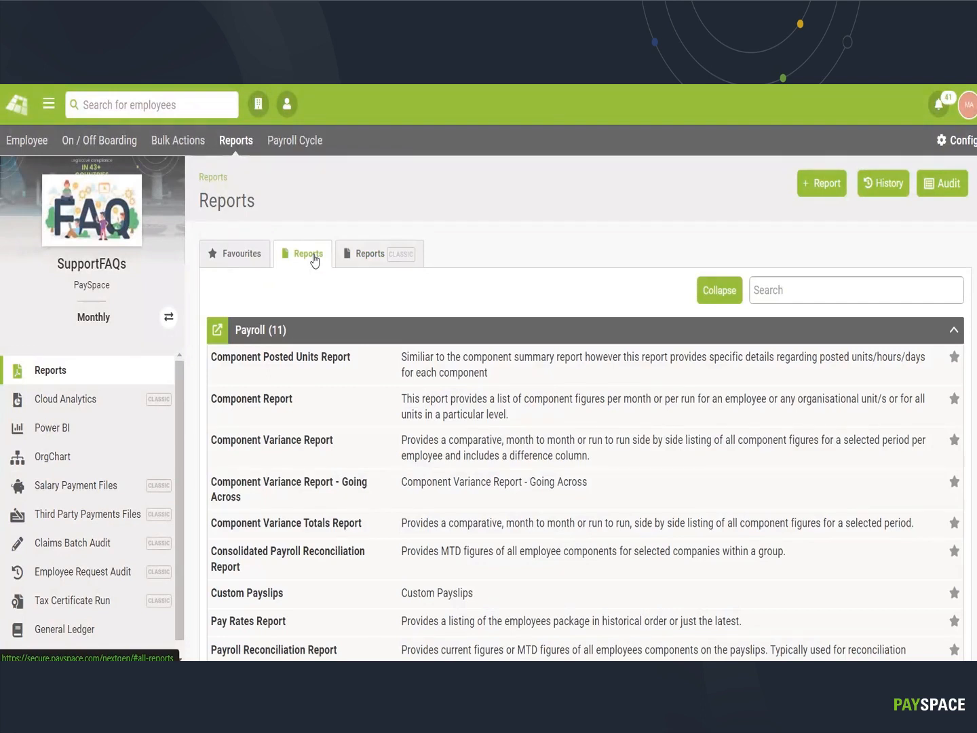
pyautogui.moveTo(478, 293)
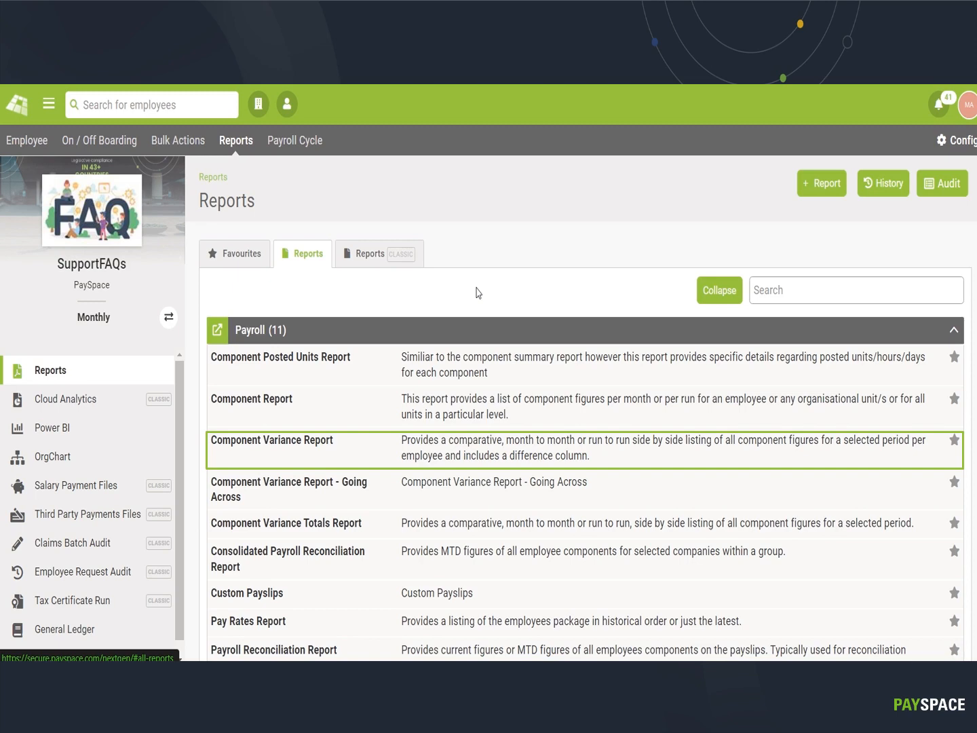
pyautogui.scroll(3)
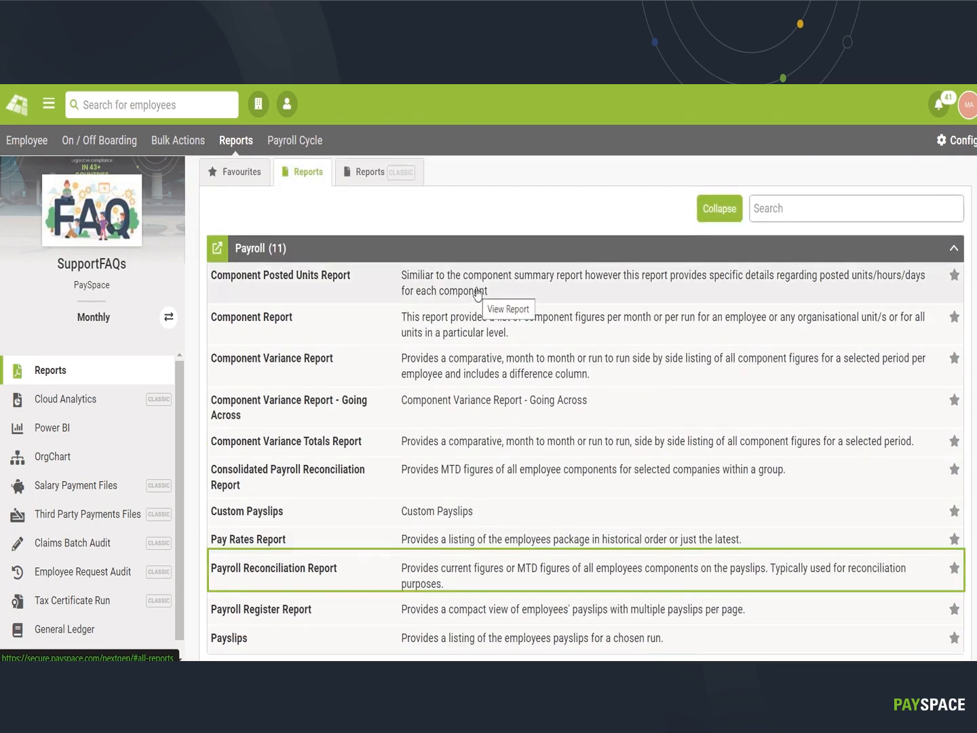
pyautogui.moveTo(475, 292)
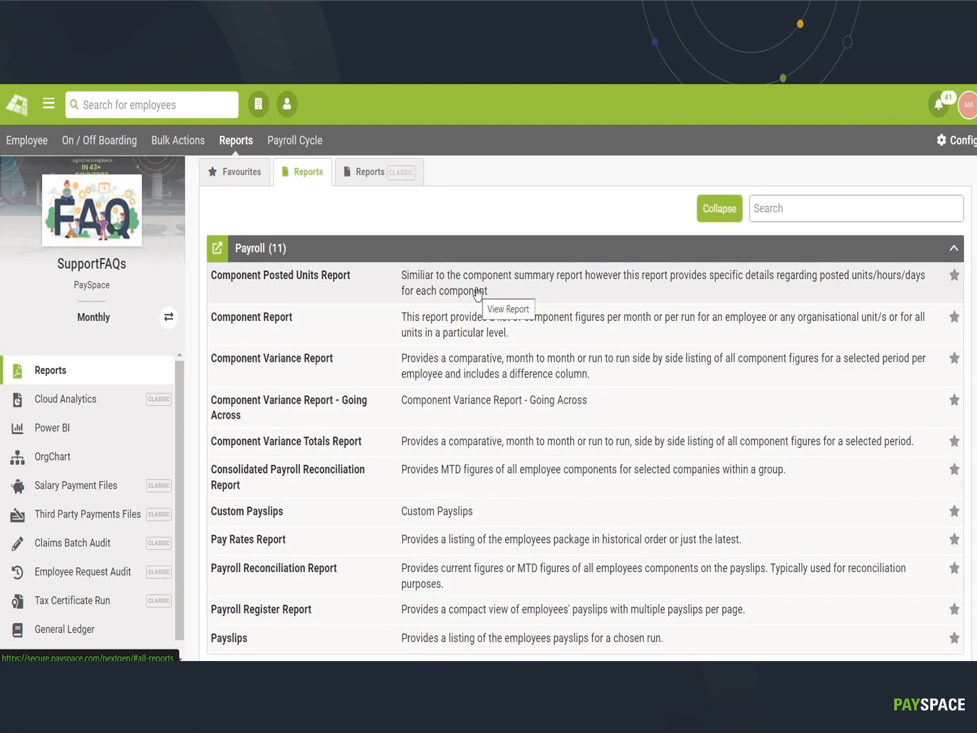
pyautogui.moveTo(473, 230)
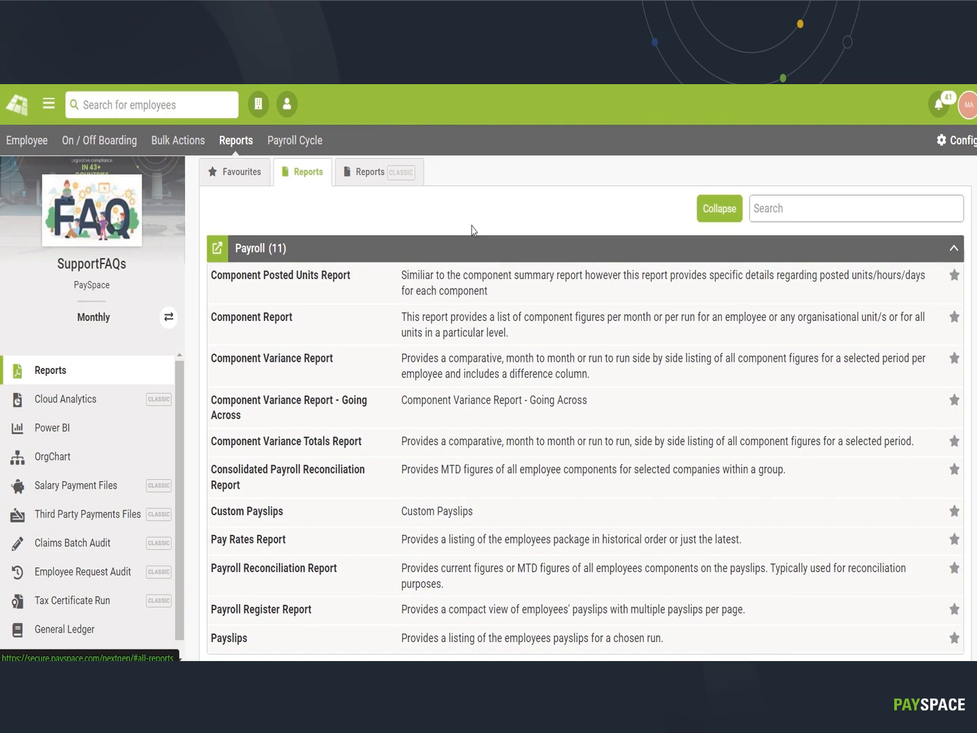
pyautogui.scroll(-3)
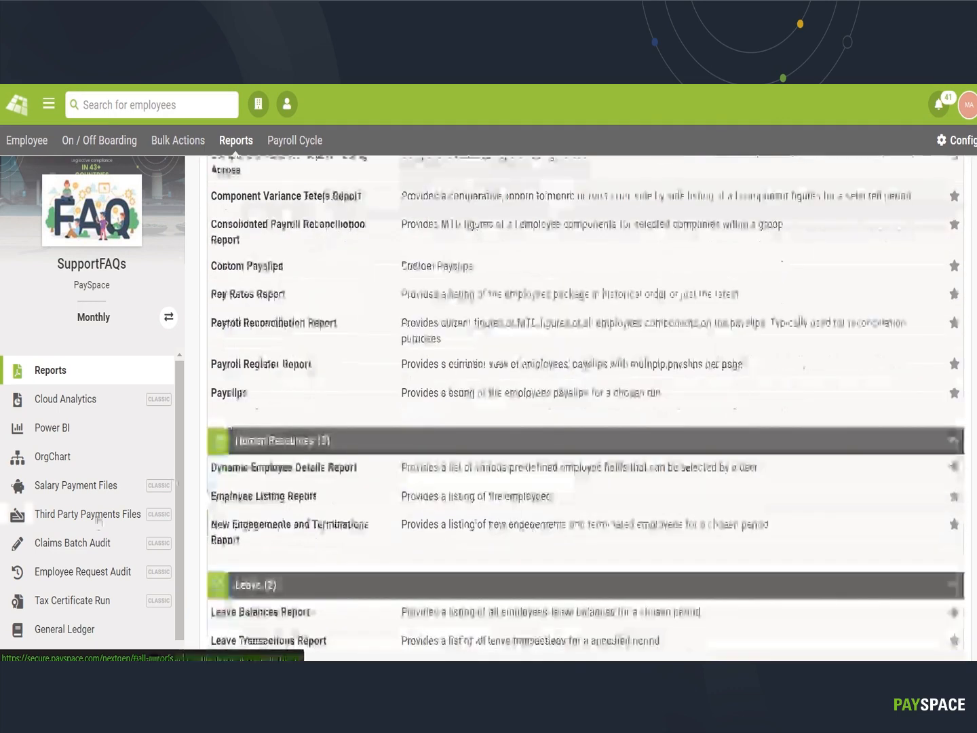